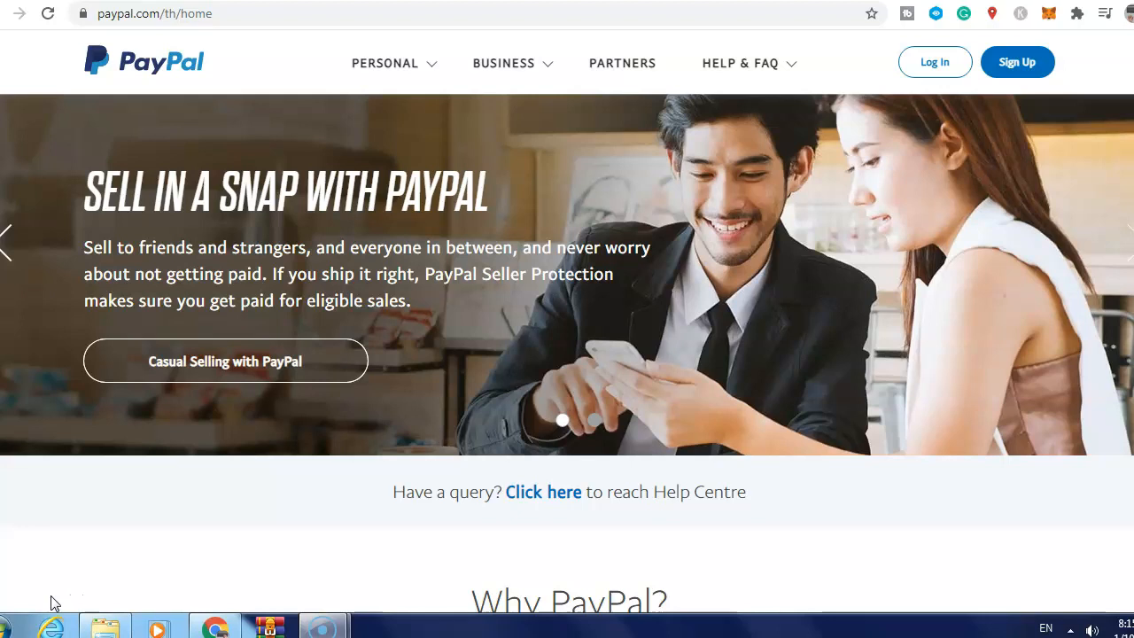
mouse_move(144, 358)
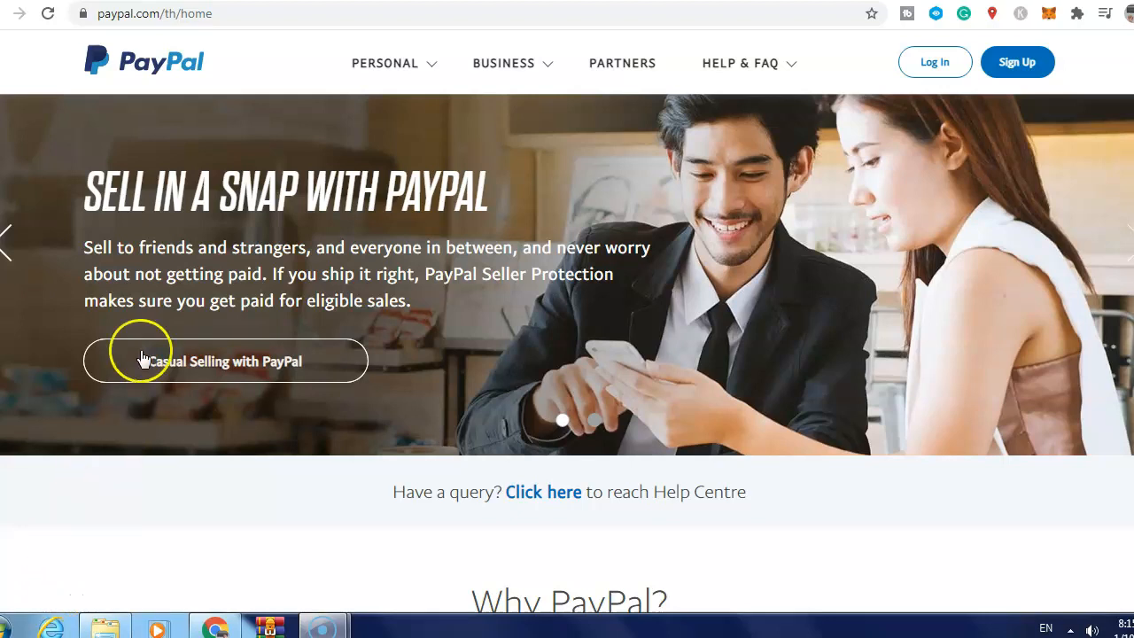
Step: Go from the PayPal Thailand home page to the sign-in page via Log In
left_click(384, 63)
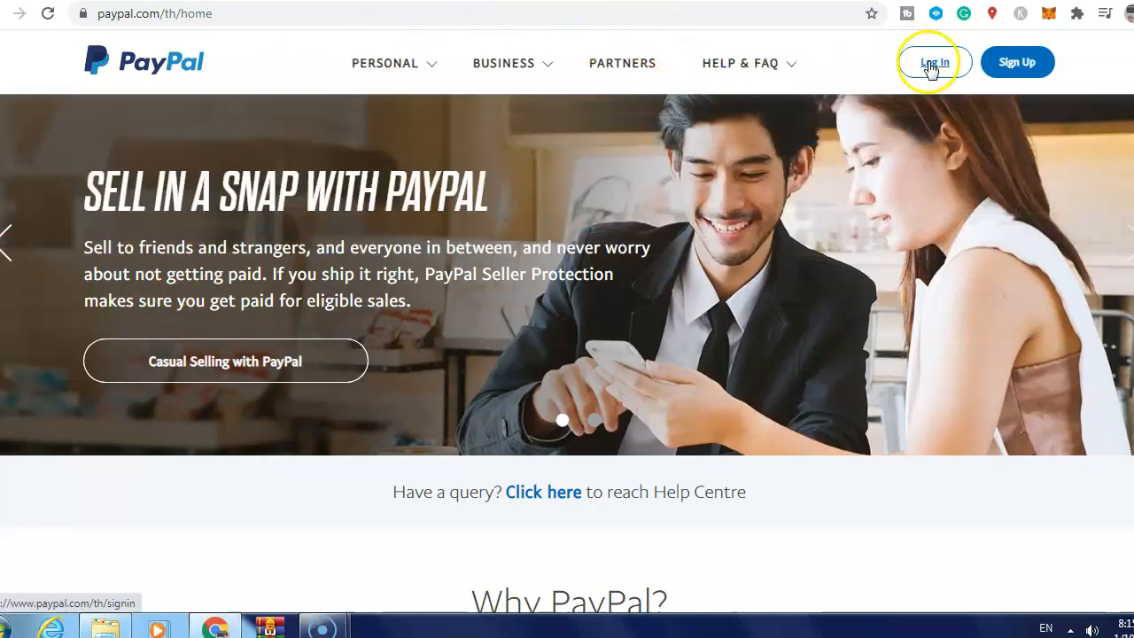
left_click(933, 62)
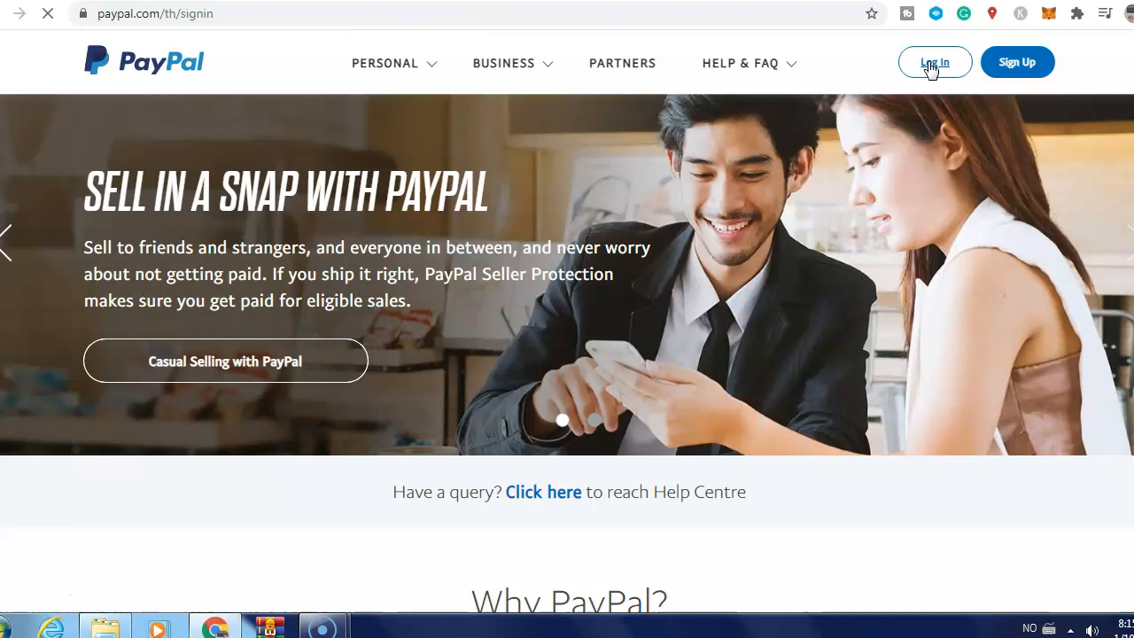
Step: Submit the filled-in email and password to reach the account dashboard
left_click(934, 62)
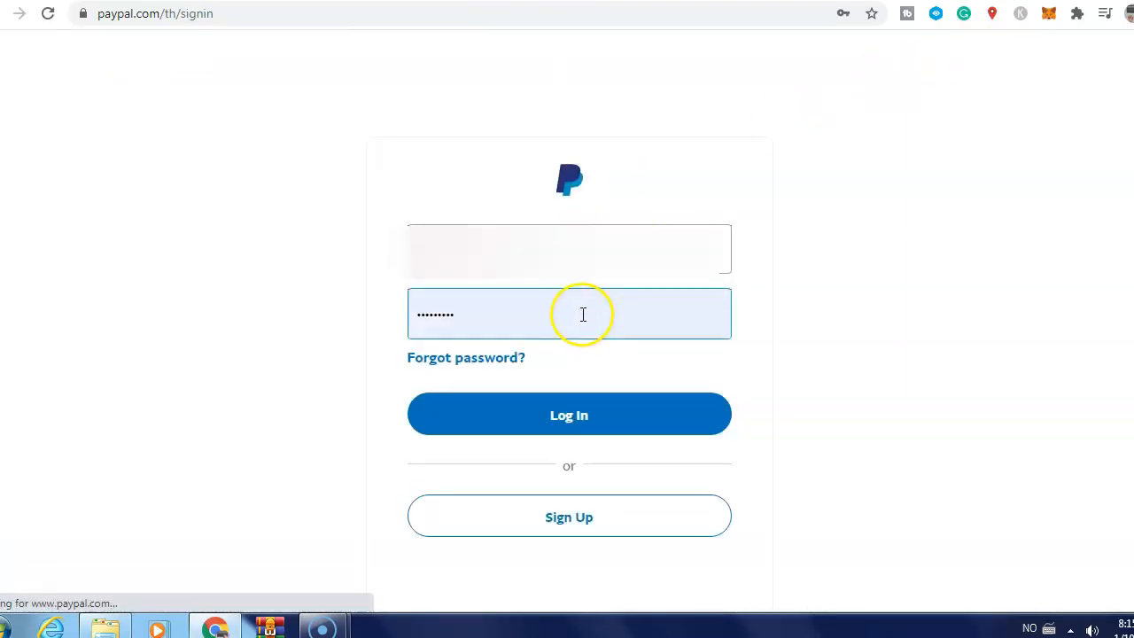
left_click(568, 414)
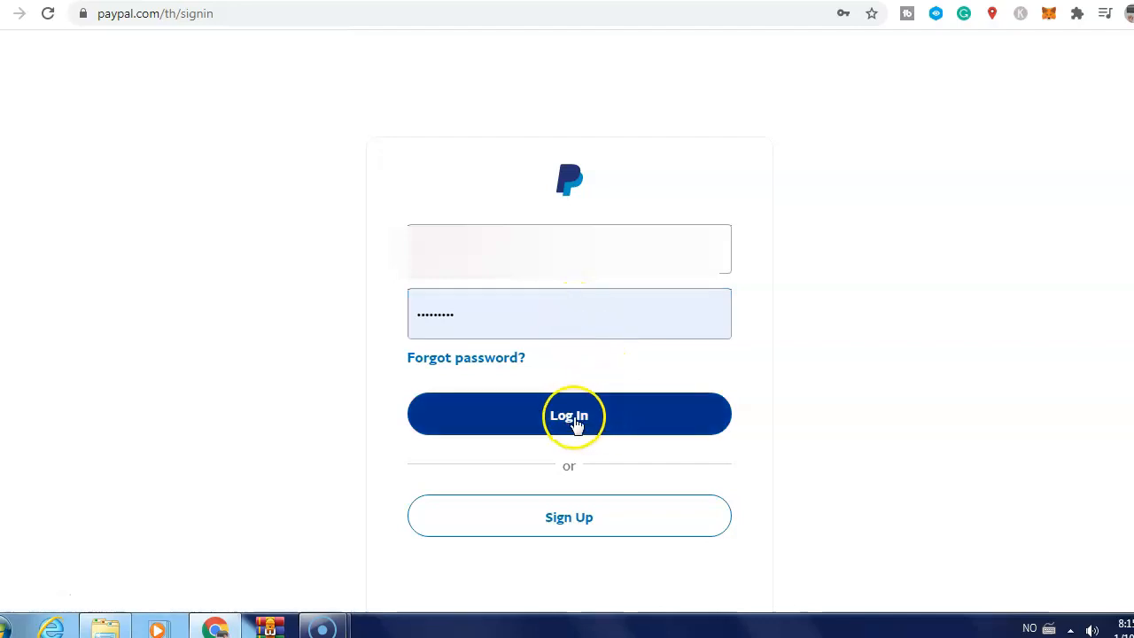
left_click(569, 414)
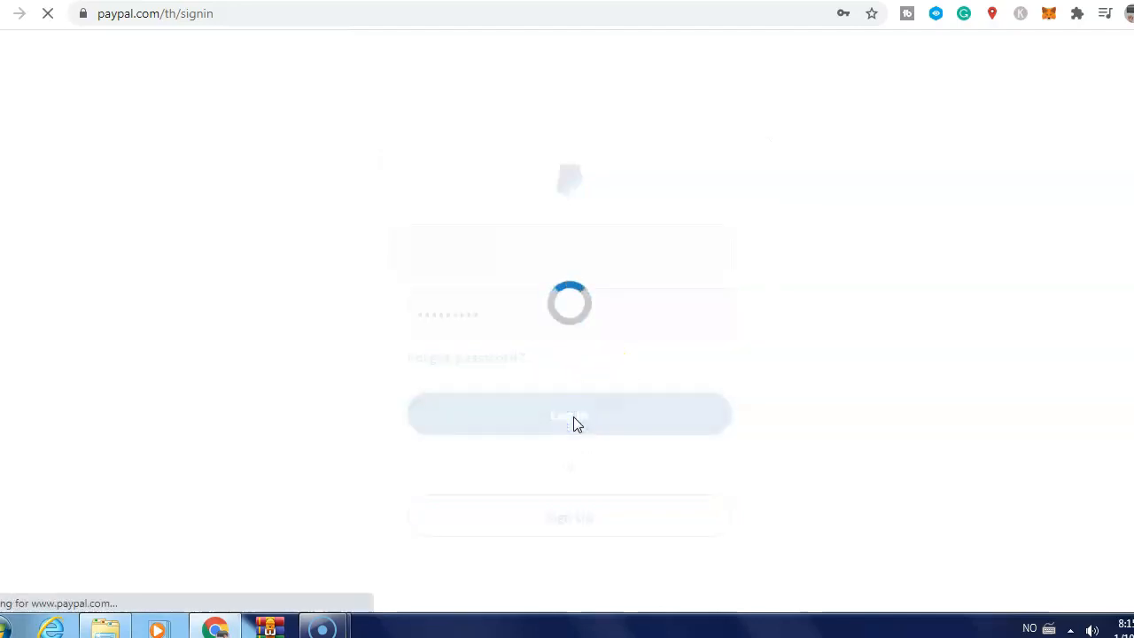
left_click(567, 414)
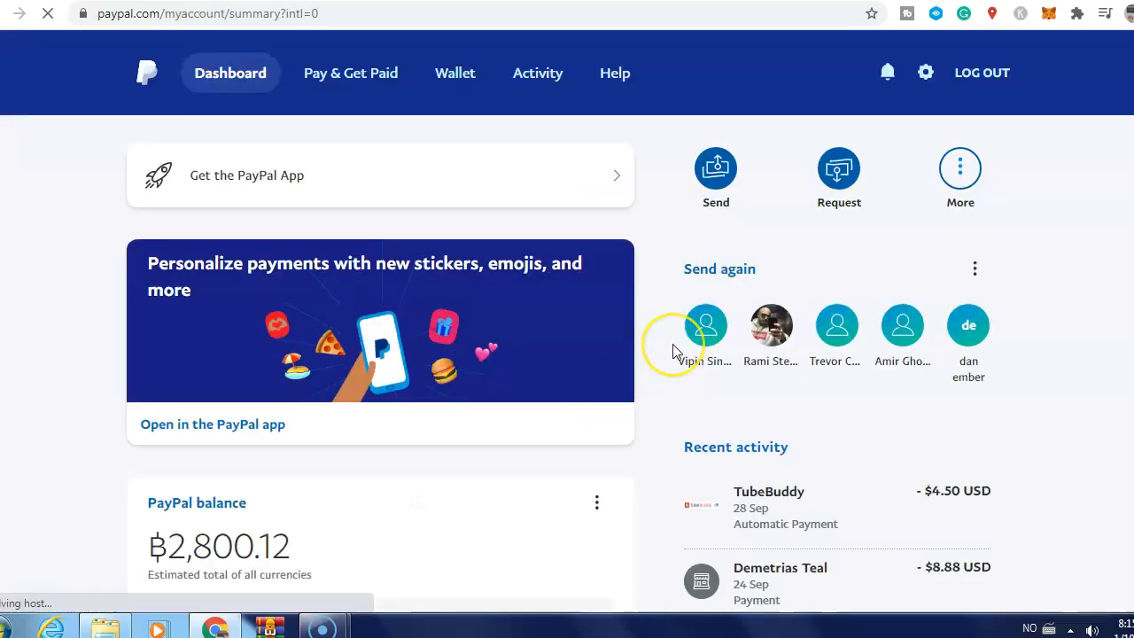
Step: Scroll to the dashboard footer and choose CONTACT US
scroll("down", 3)
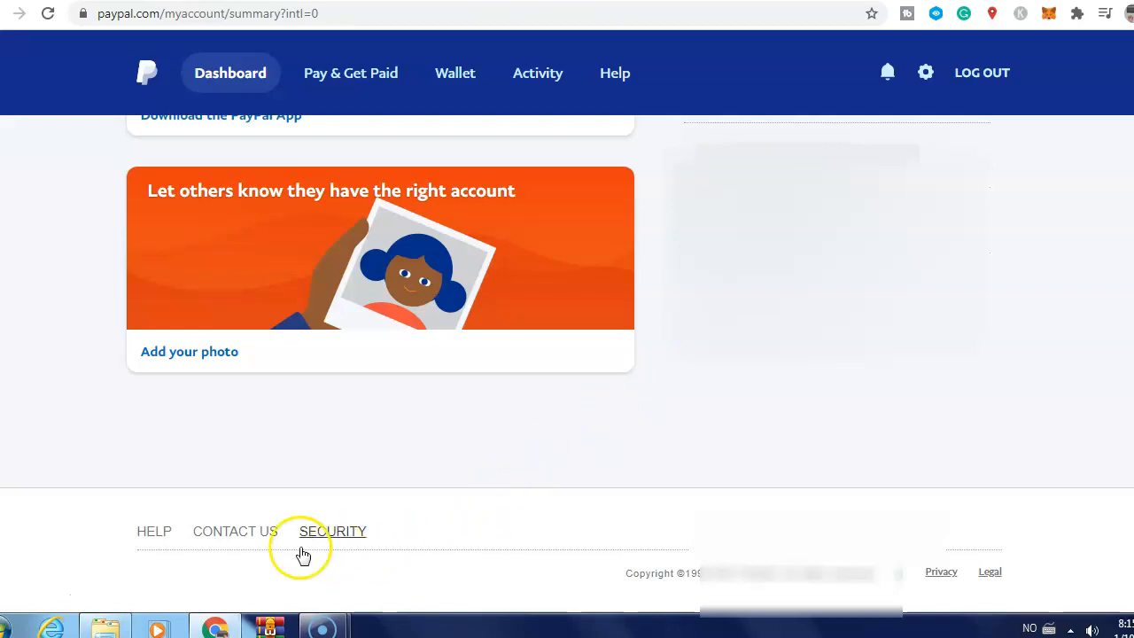
left_click(234, 531)
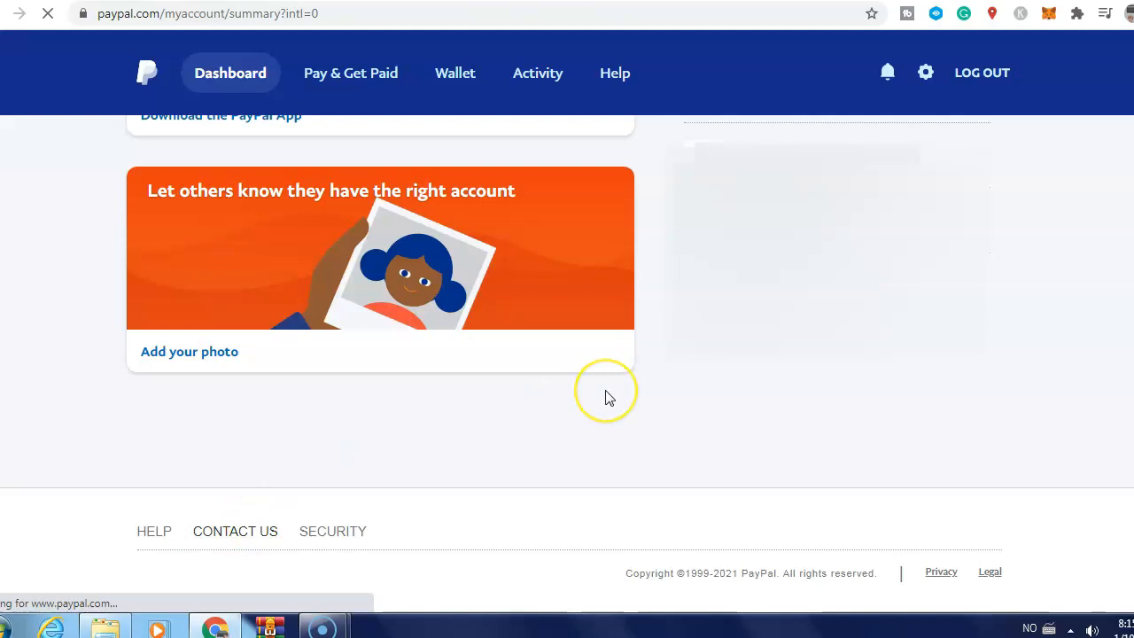
Step: Reach the Message Center through the Contact Customer Service help page
left_click(235, 531)
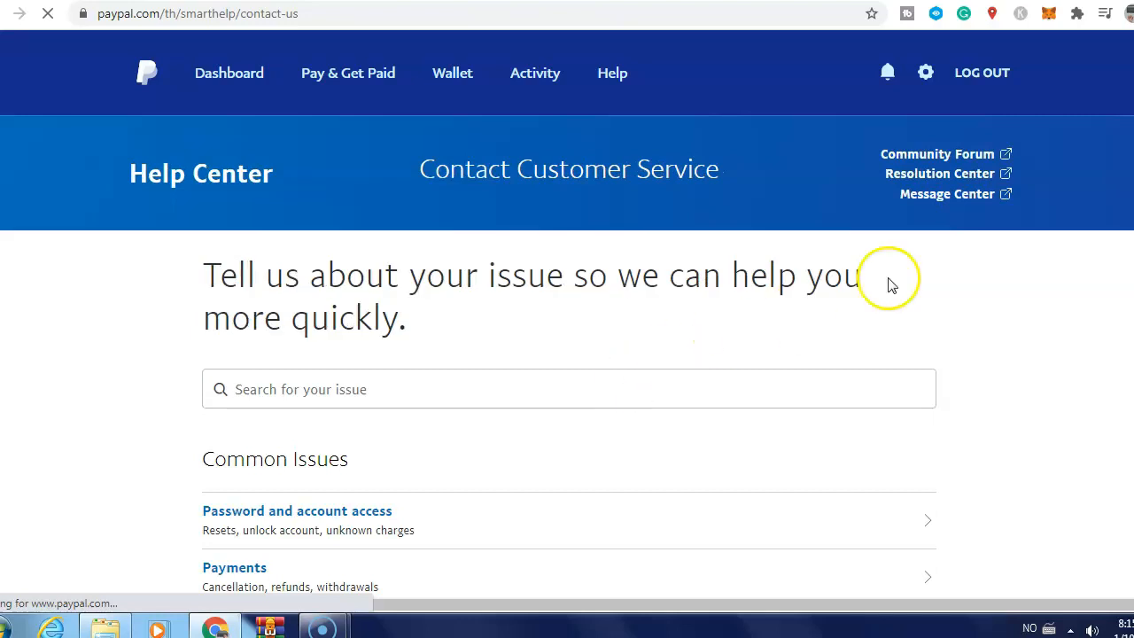
mouse_move(946, 193)
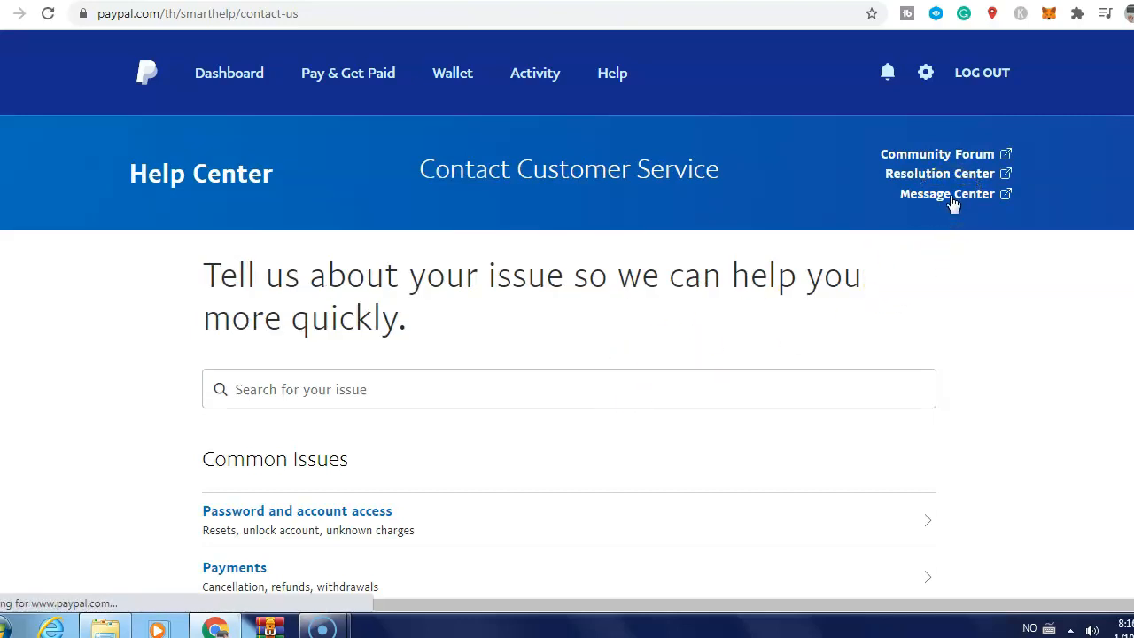
left_click(946, 194)
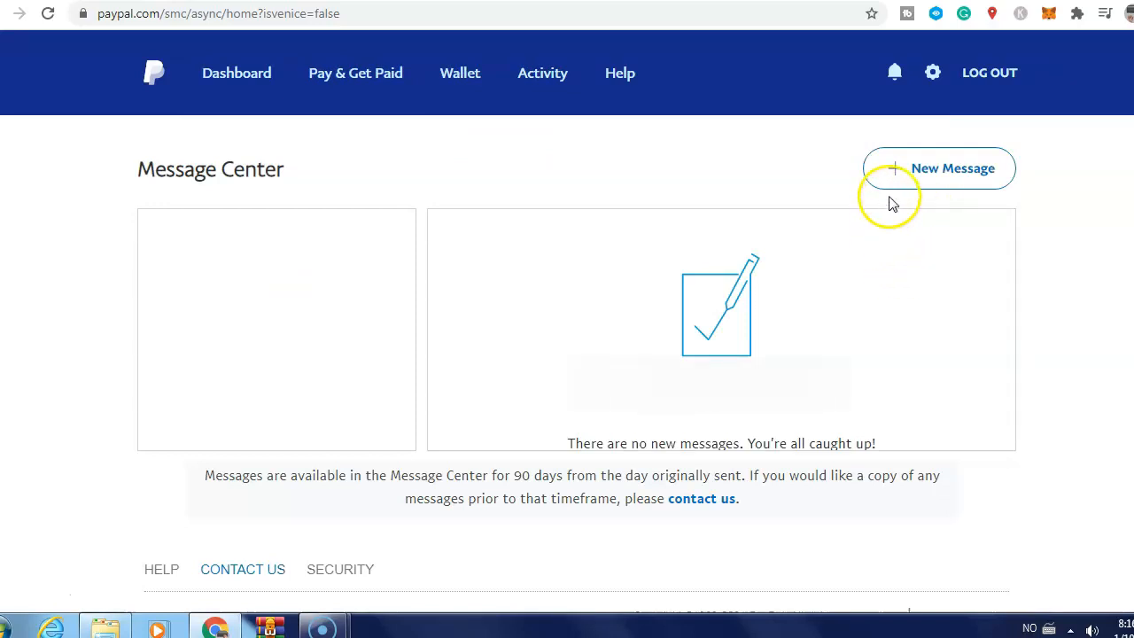
mouse_move(926, 177)
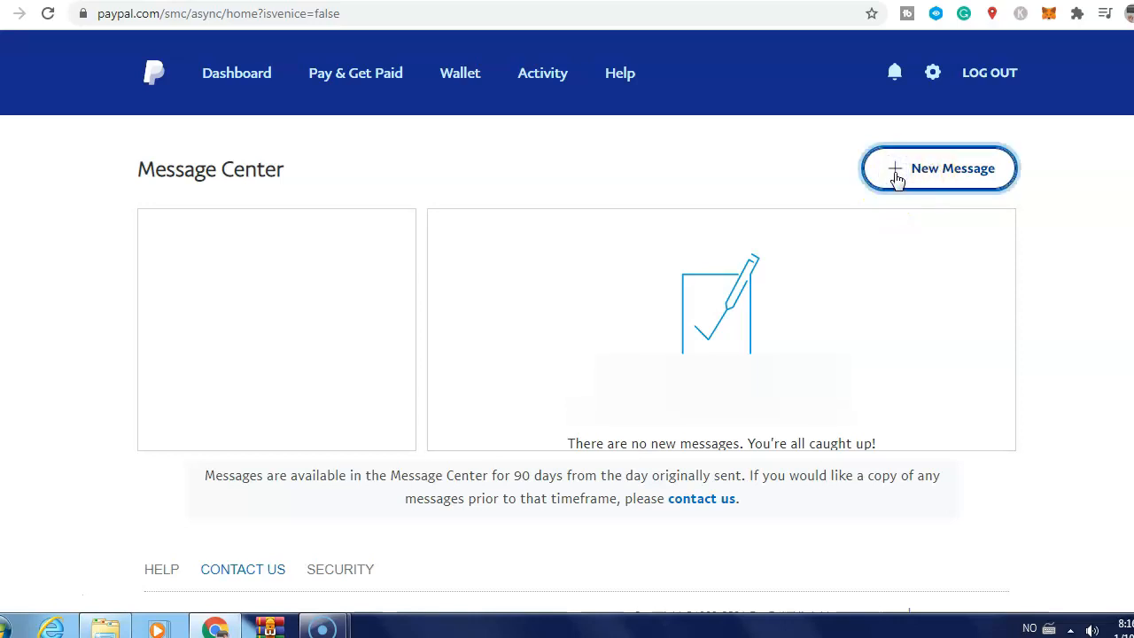
Step: Start a new Customer Support conversation with + New Message
left_click(938, 168)
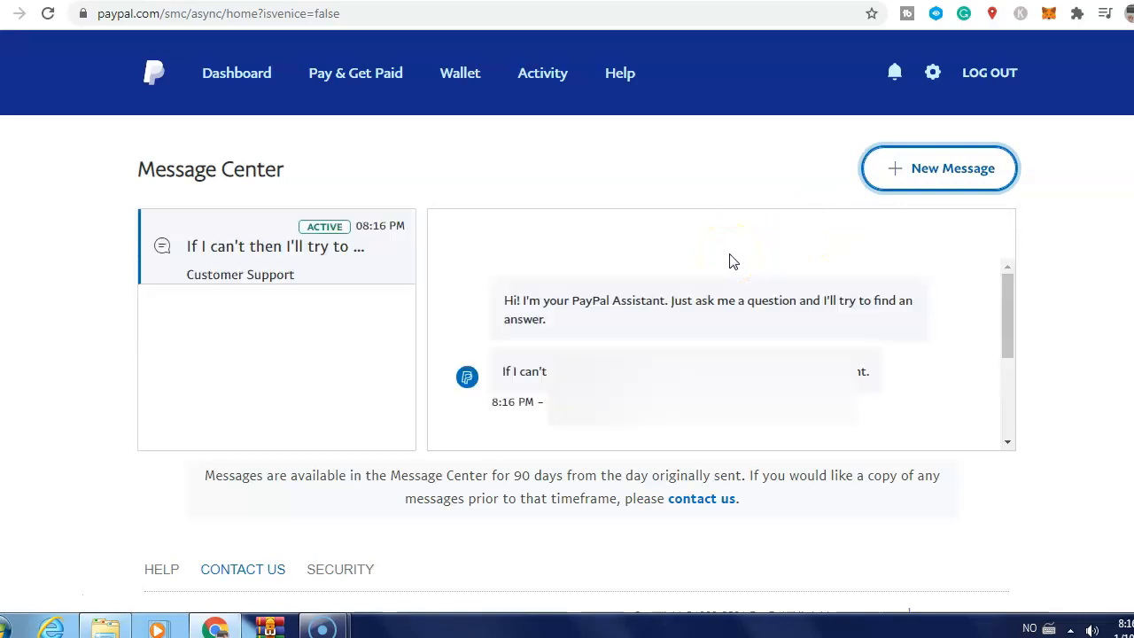
mouse_move(514, 352)
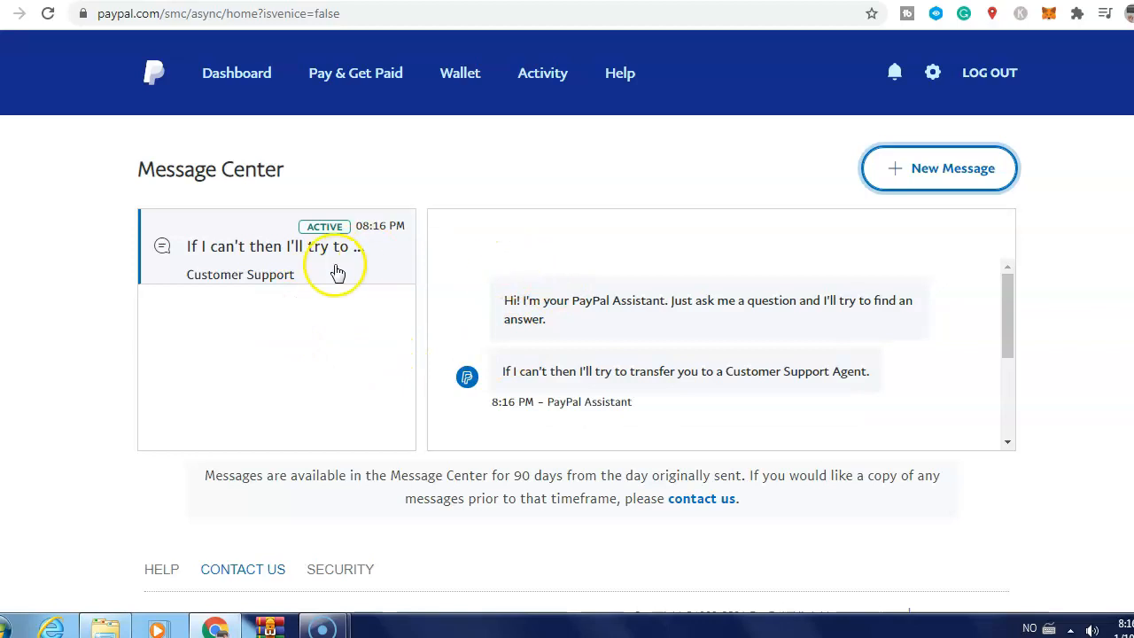
mouse_move(893, 174)
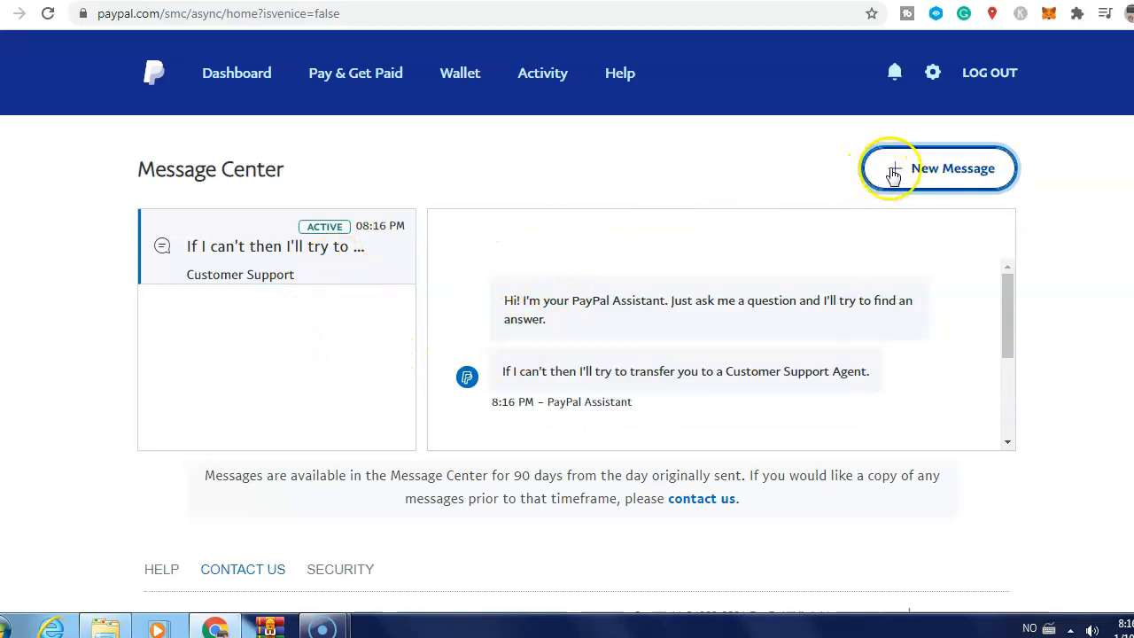
mouse_move(794, 248)
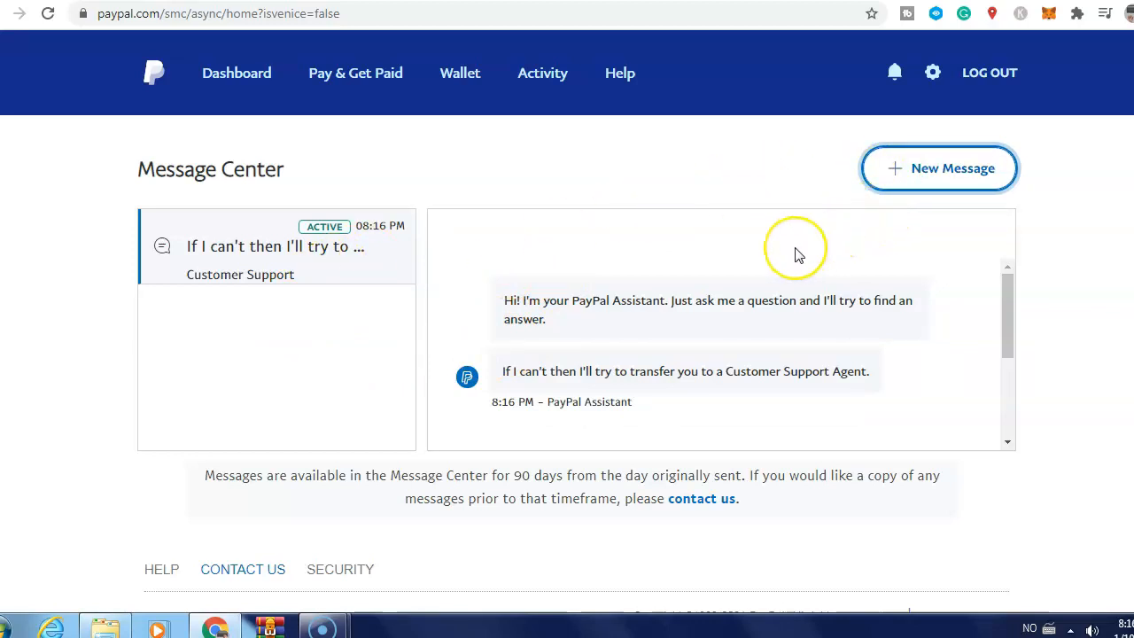
mouse_move(670, 371)
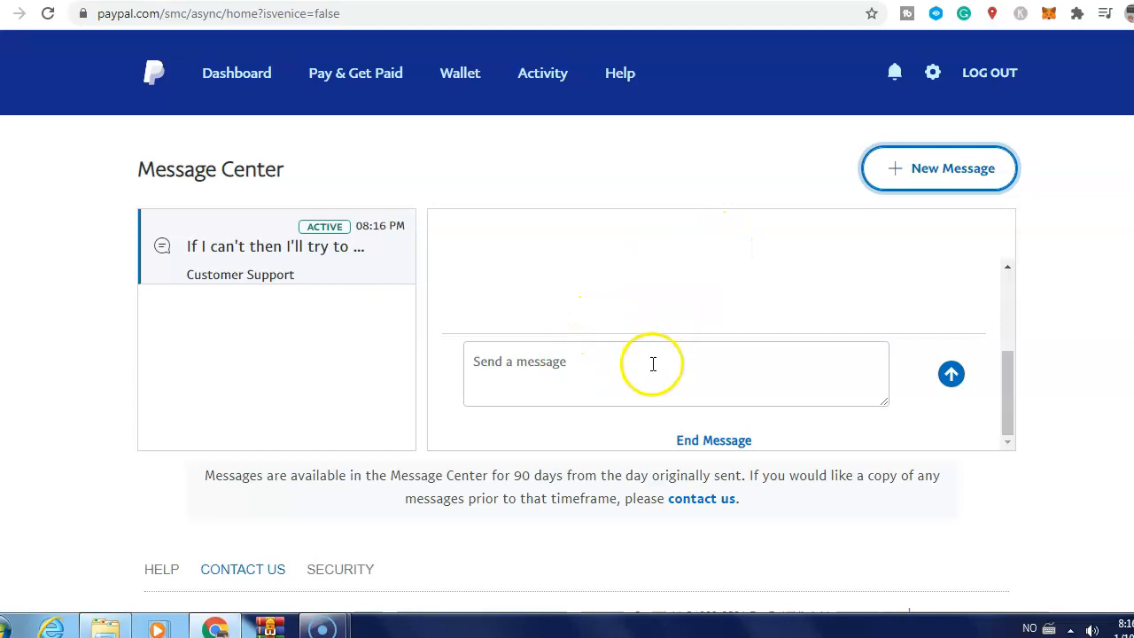
Step: Focus the empty Send a message box in the PayPal Assistant chat
left_click(653, 364)
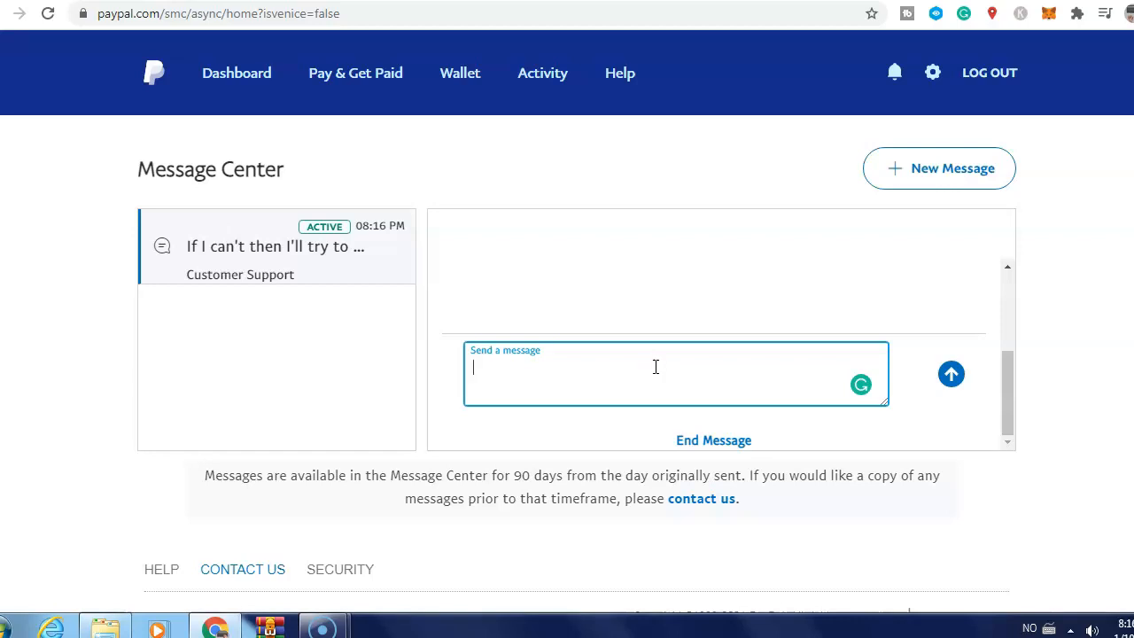
mouse_move(663, 374)
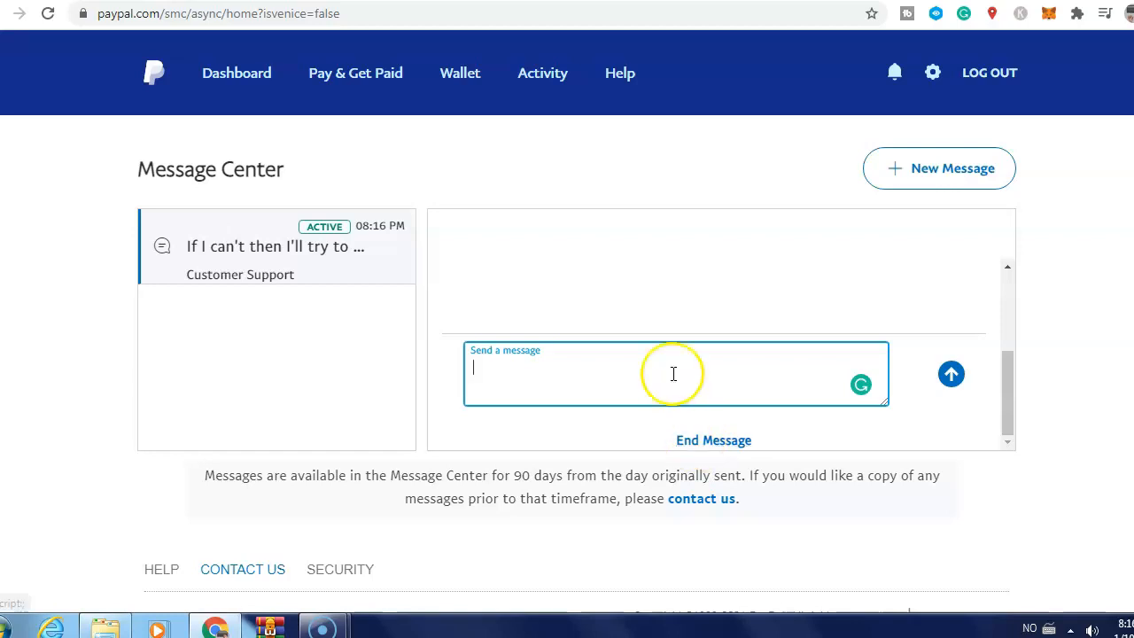
mouse_move(651, 223)
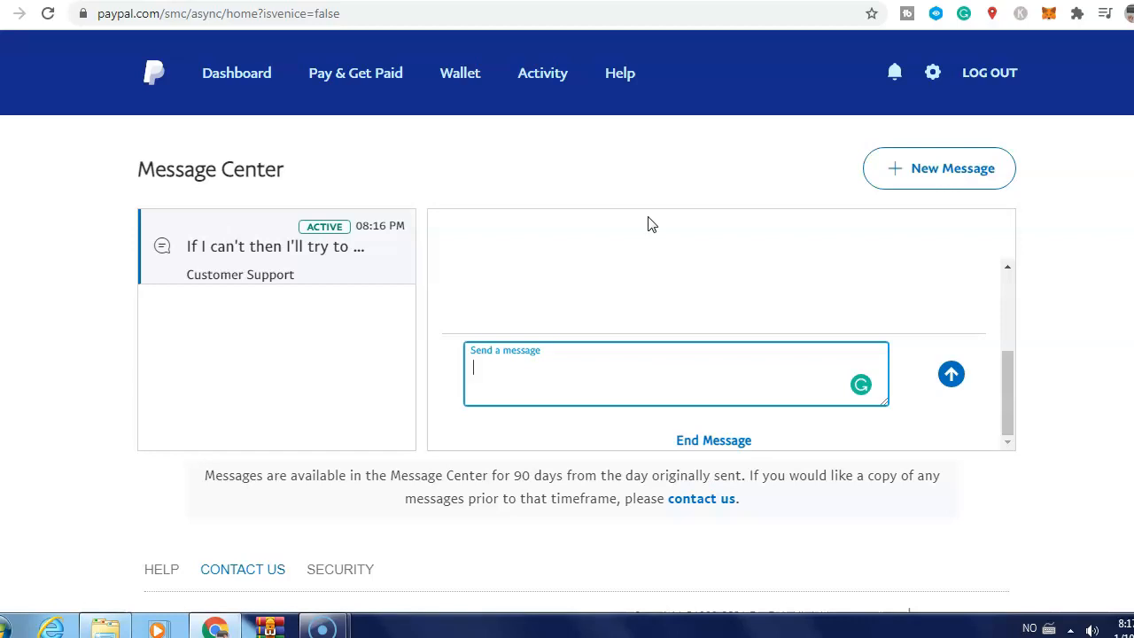
mouse_move(149, 441)
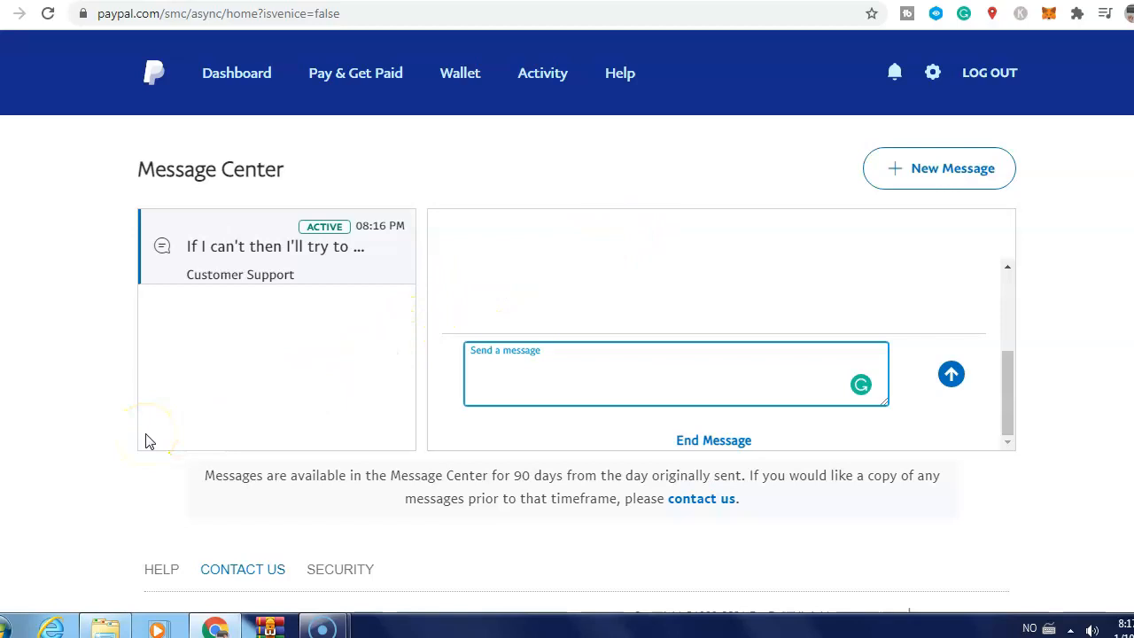
mouse_move(46, 558)
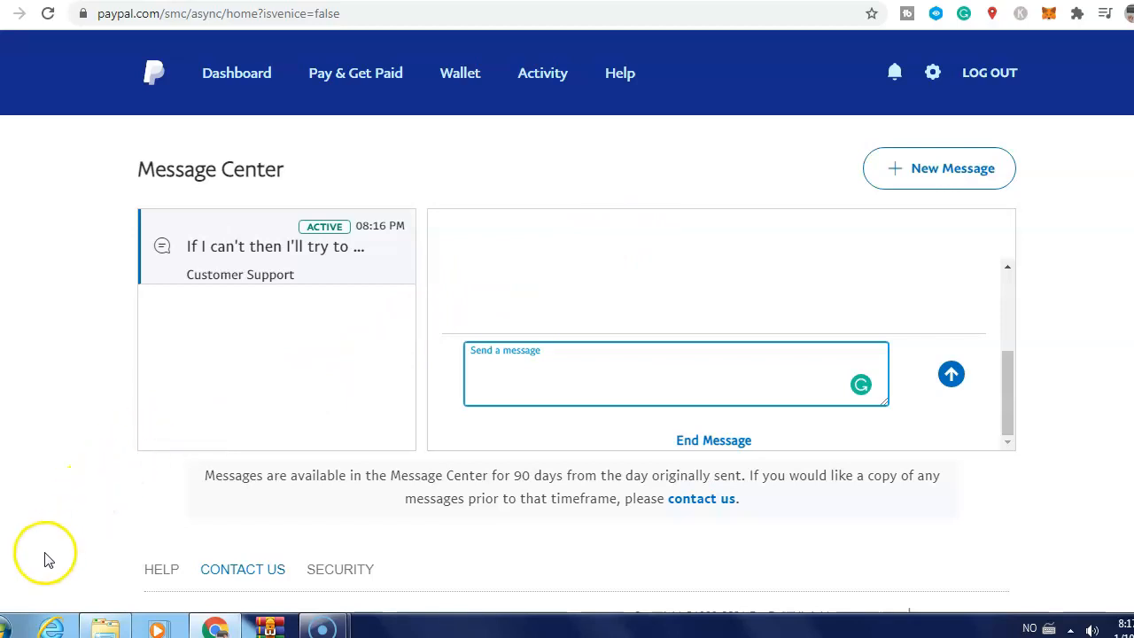
mouse_move(40, 603)
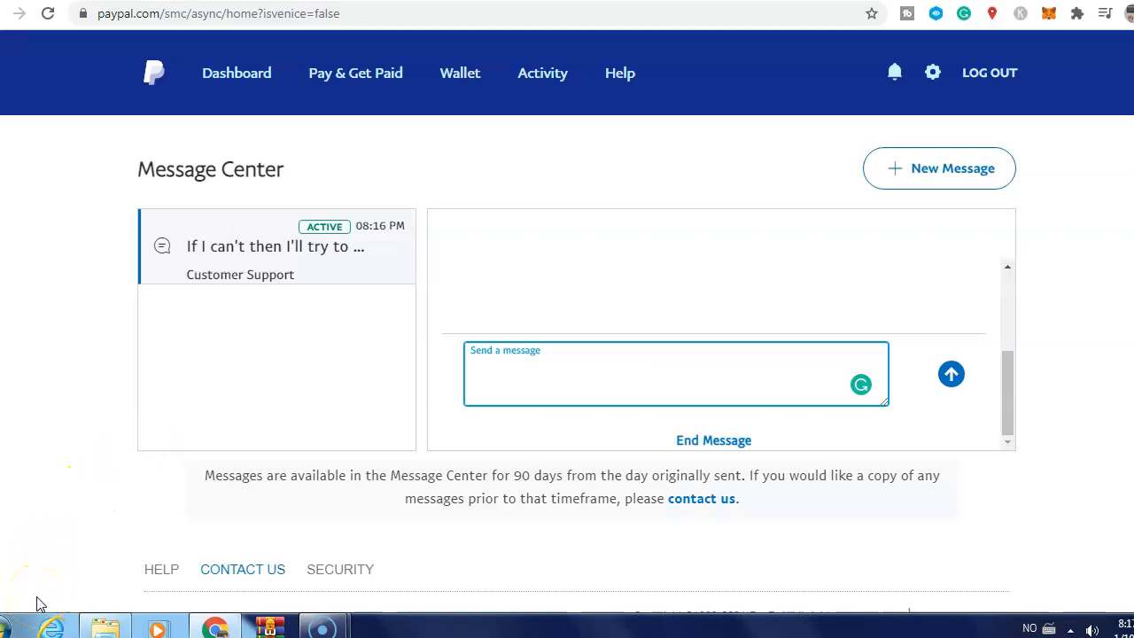